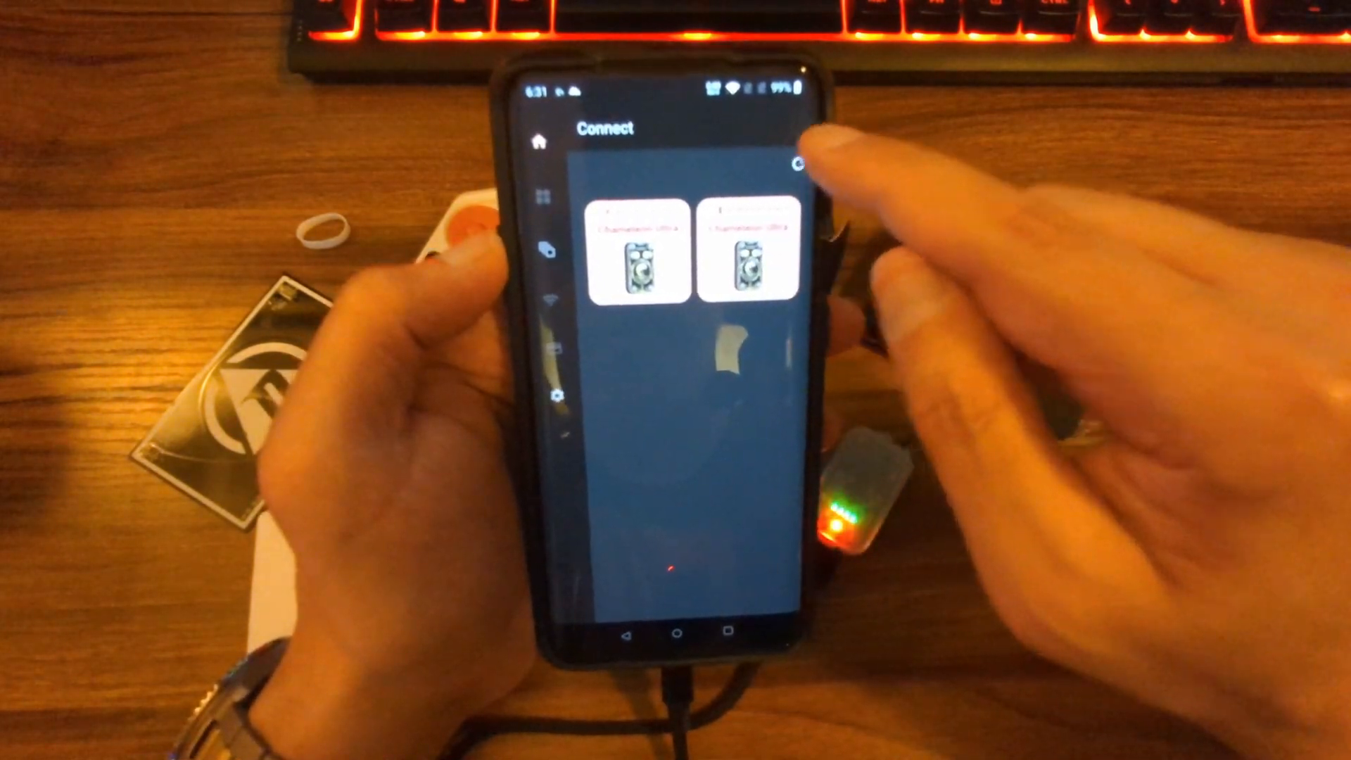
Step: Connect to a nearby Chameleon Ultra device over Bluetooth from the Connect screen
{"action": "left_click", "coordinate": [798, 162]}
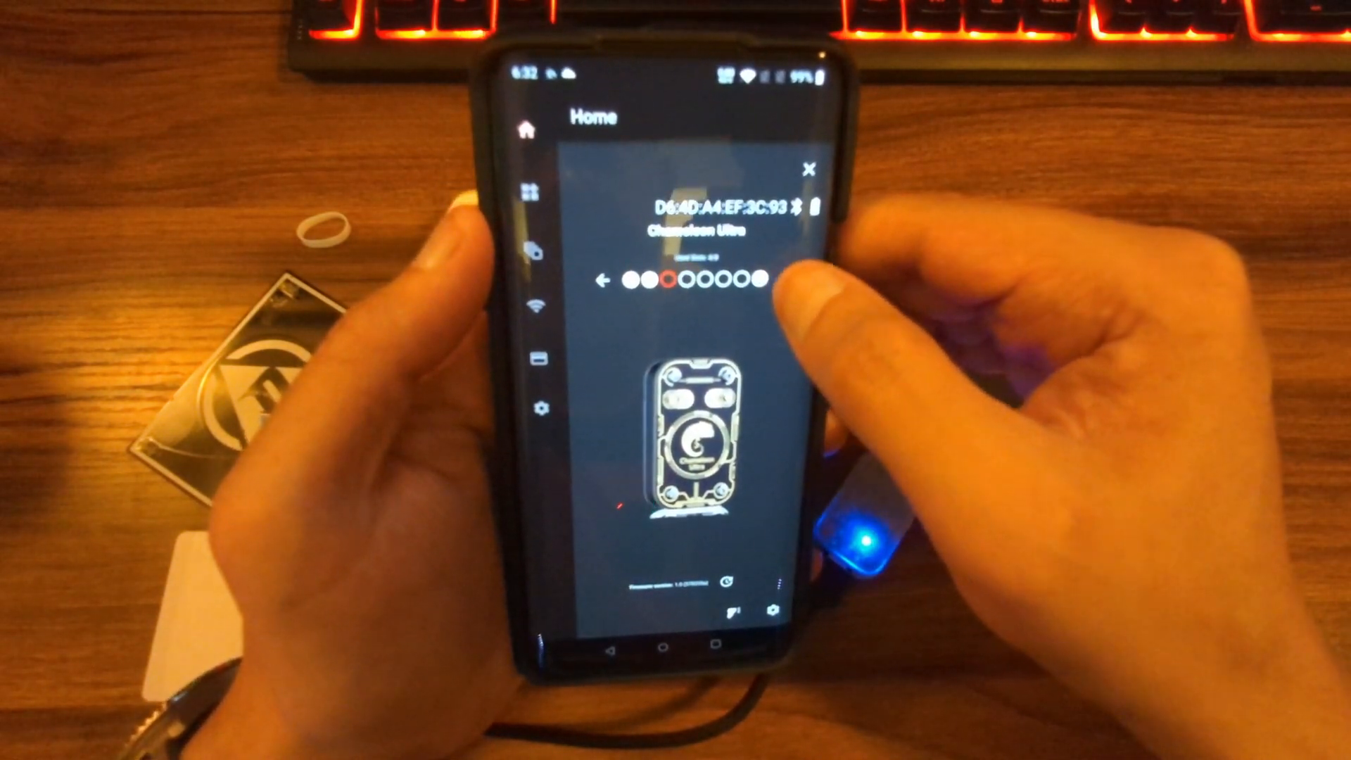
{"action": "left_click", "coordinate": [786, 280]}
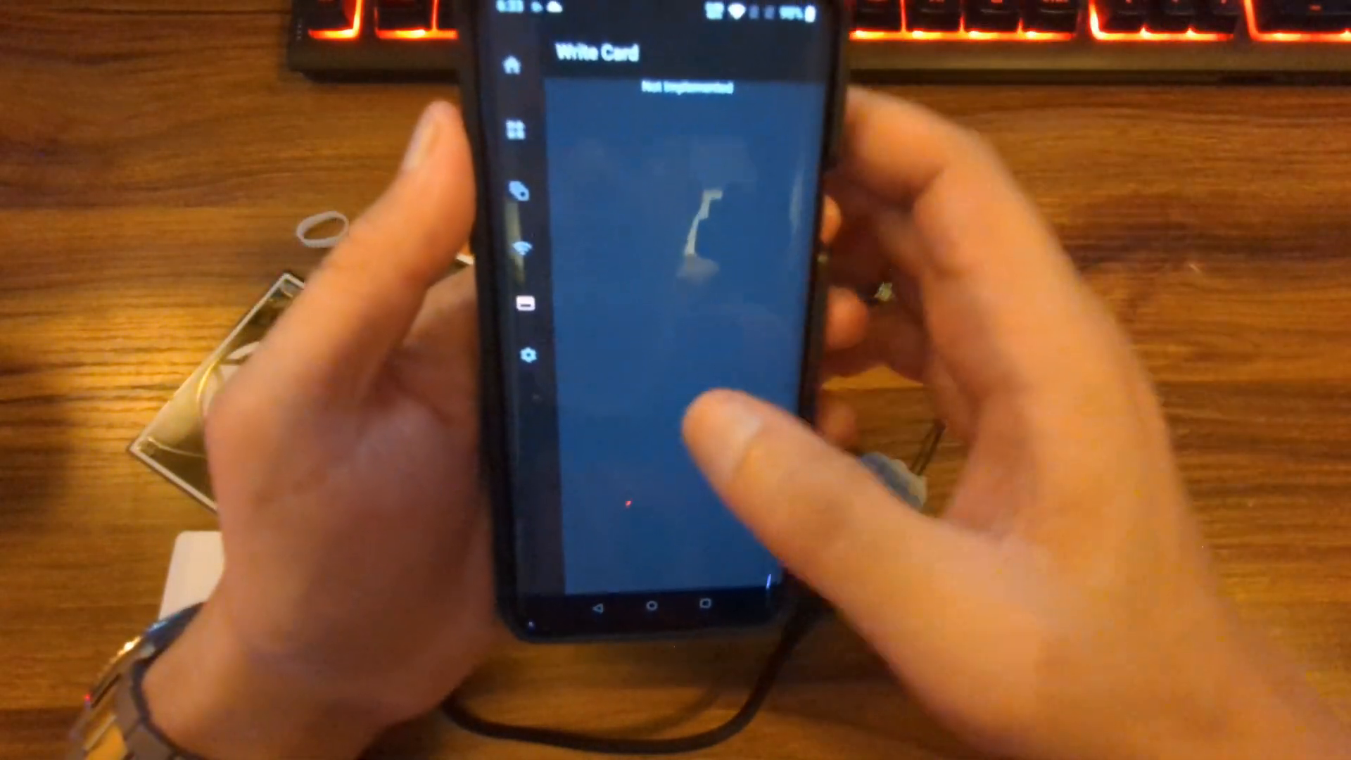
Step: Switch to the Read Card page to view HF tag info and keys
{"action": "left_click", "coordinate": [523, 371]}
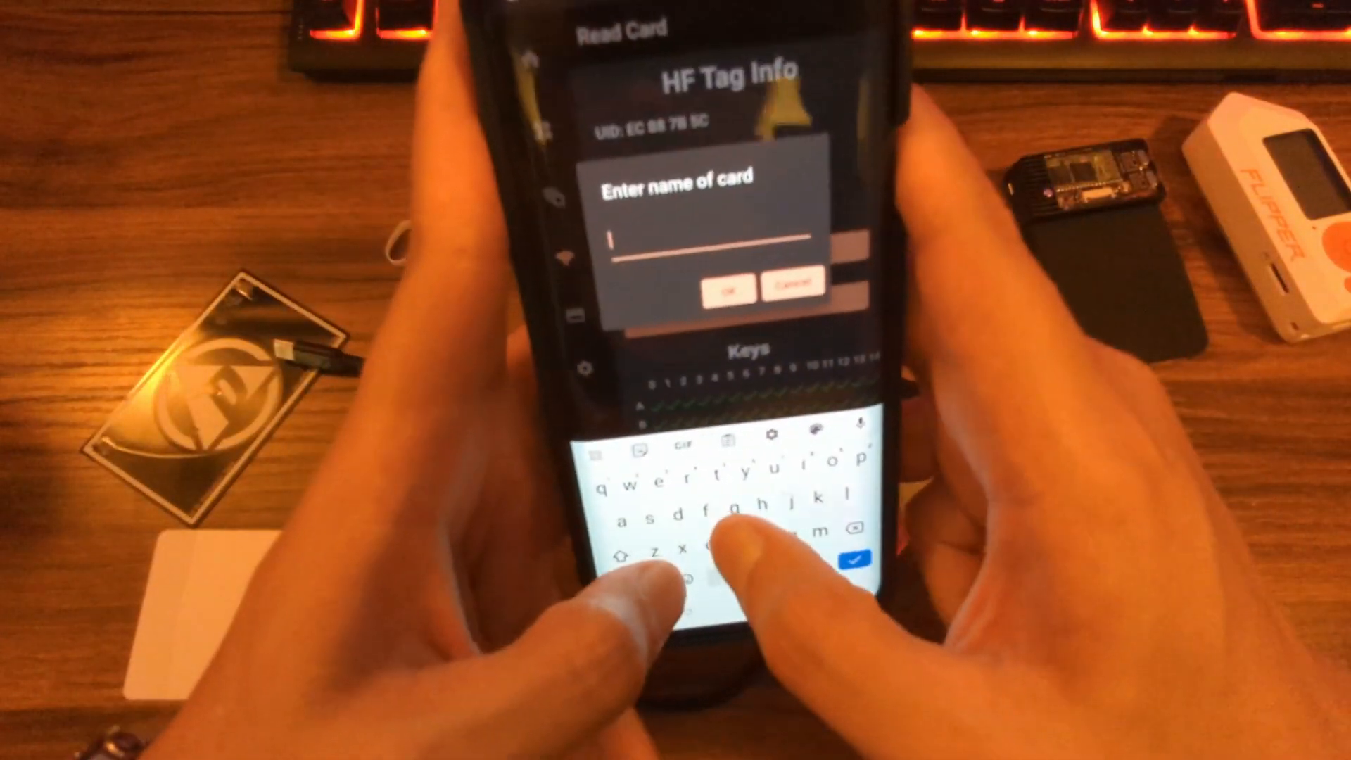
Step: Name the MIFARE Classic 1K dump 'test save' and confirm the save
{"action": "type", "text": "test save"}
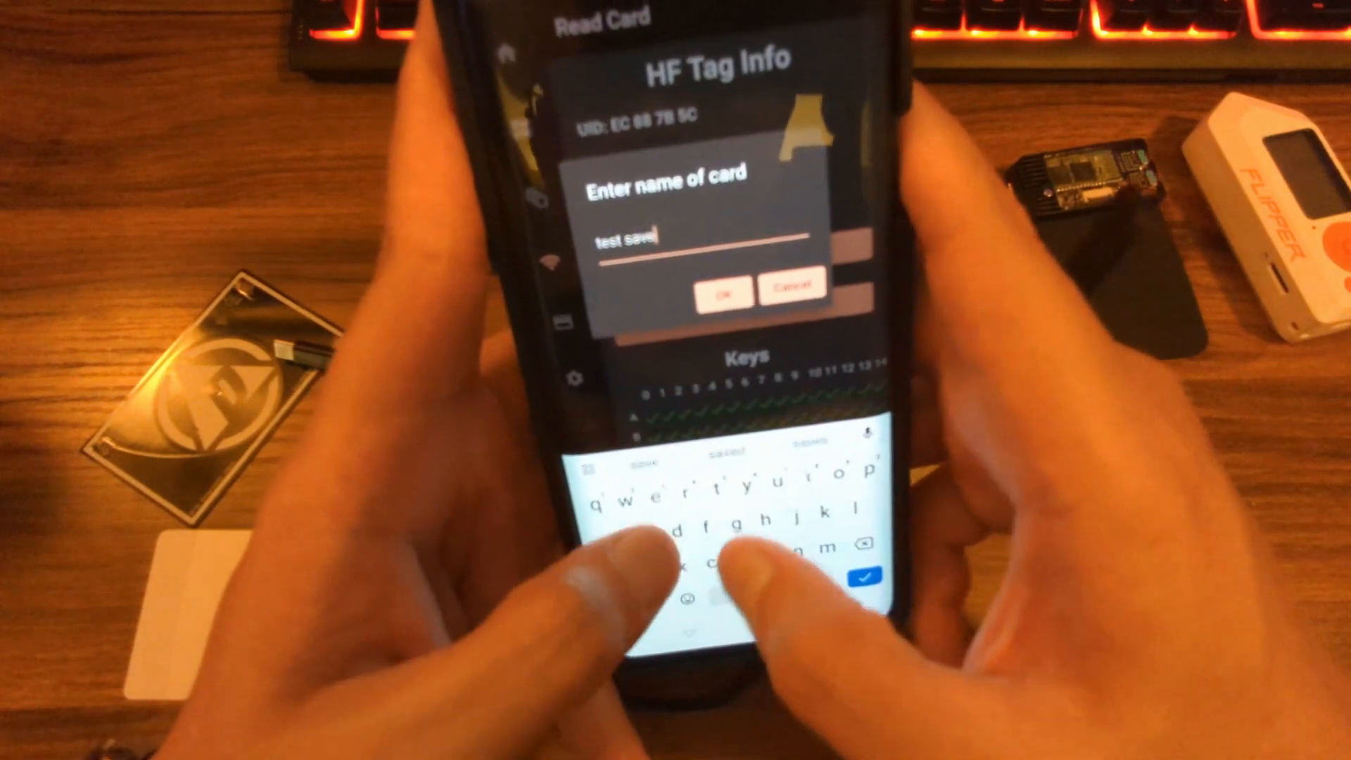
{"action": "left_click", "coordinate": [724, 290]}
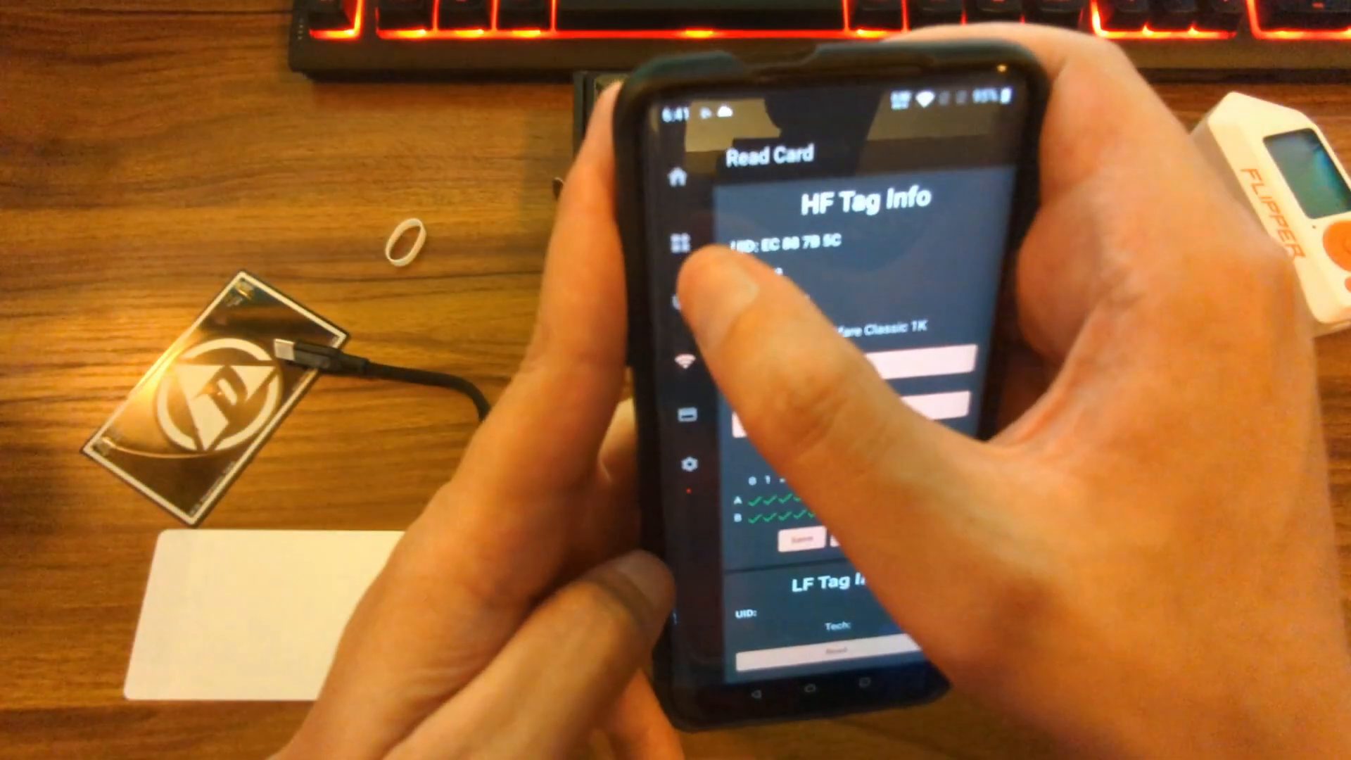
Step: Open the Slot Manager and scroll through the device's mostly empty emulation slots
{"action": "left_click", "coordinate": [676, 243]}
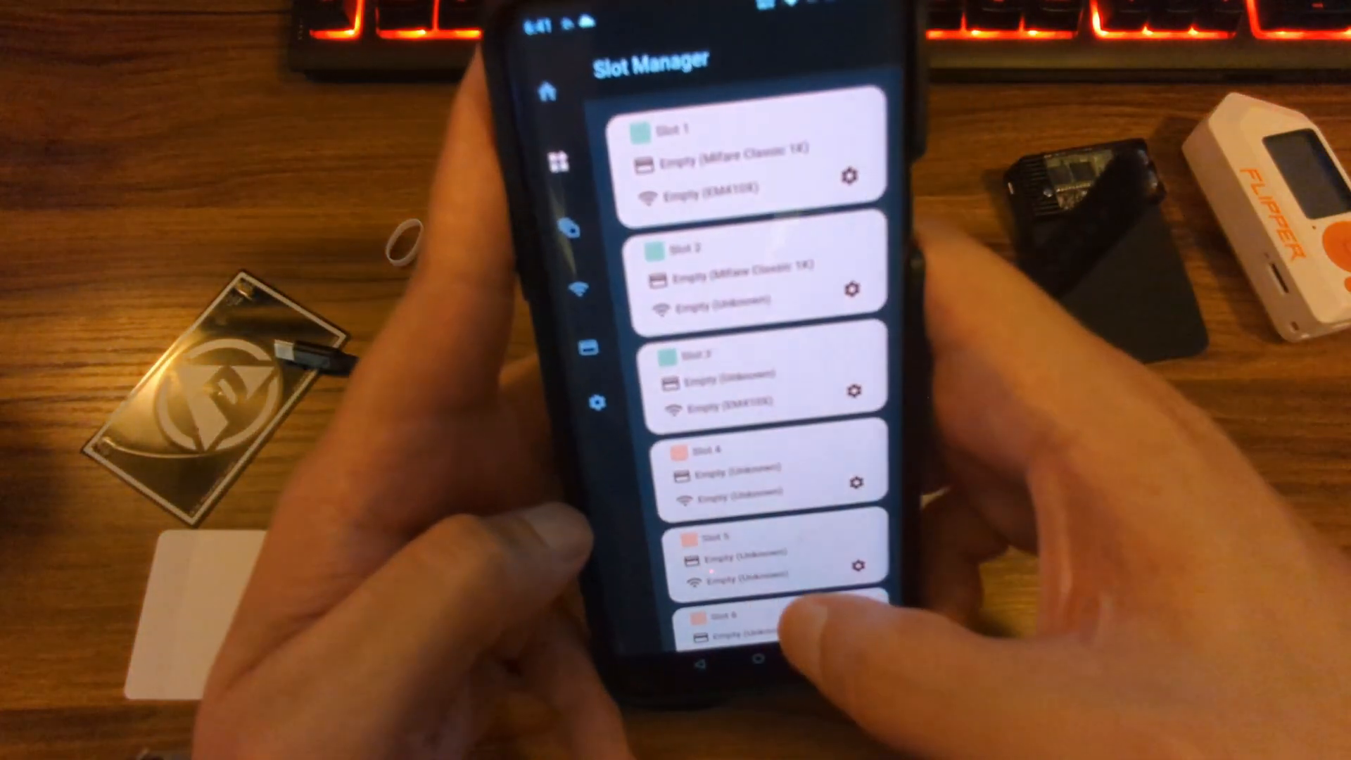
{"action": "scroll", "scroll_direction": "down", "scroll_amount": 3}
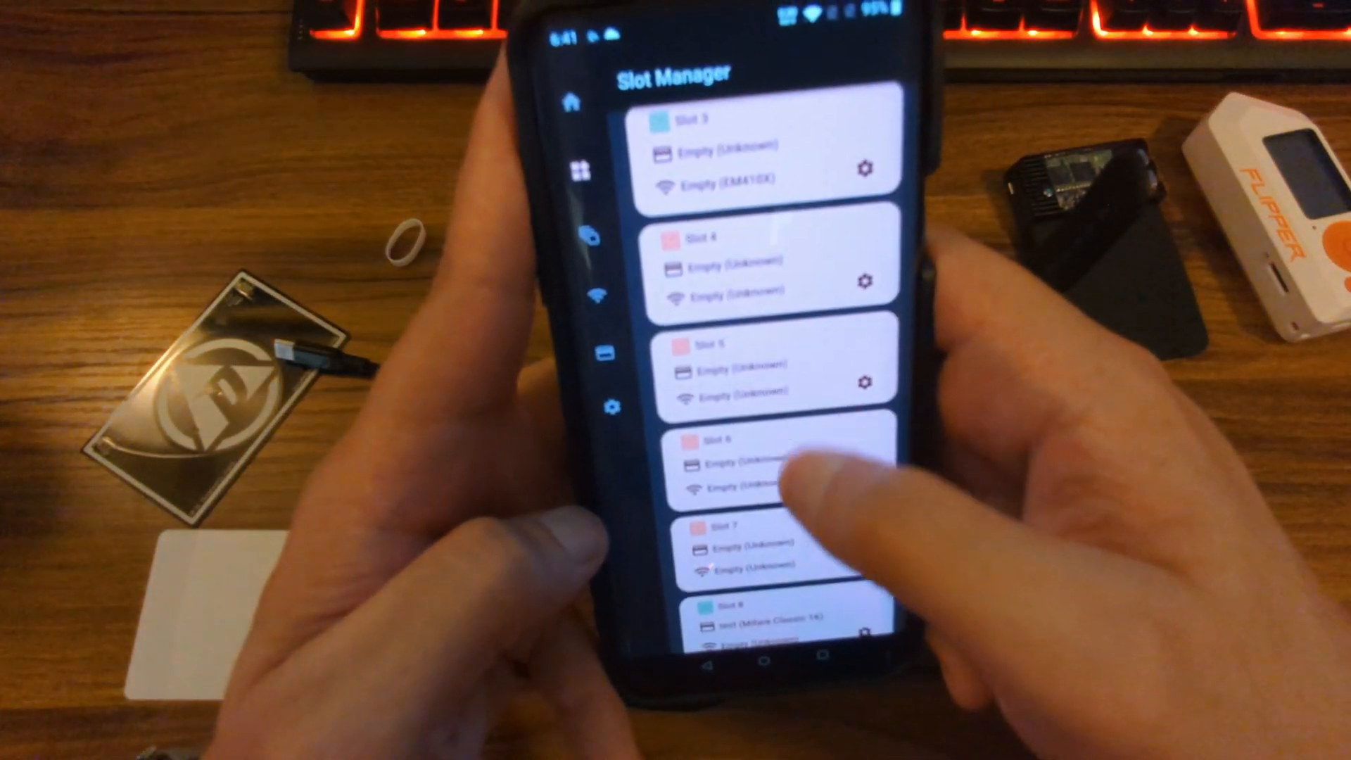
{"action": "scroll", "scroll_direction": "down", "scroll_amount": 3}
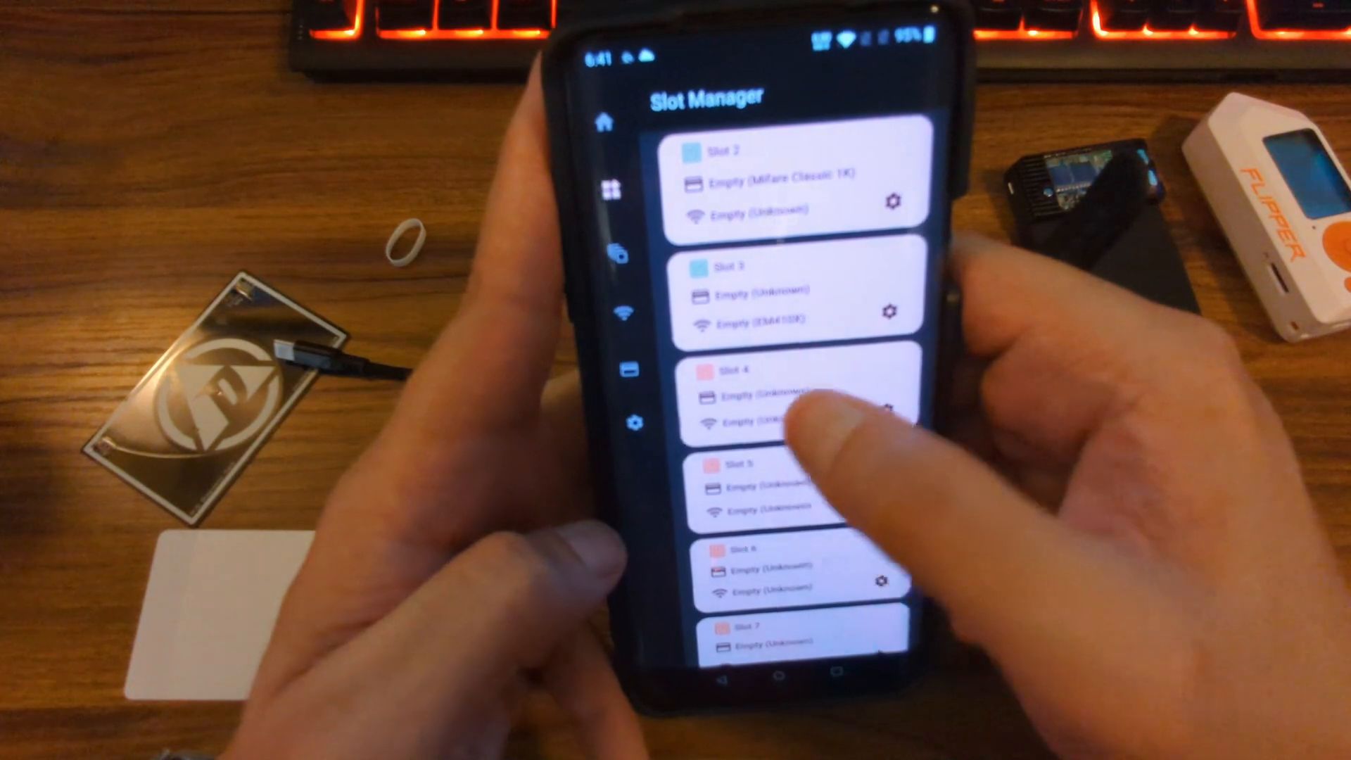